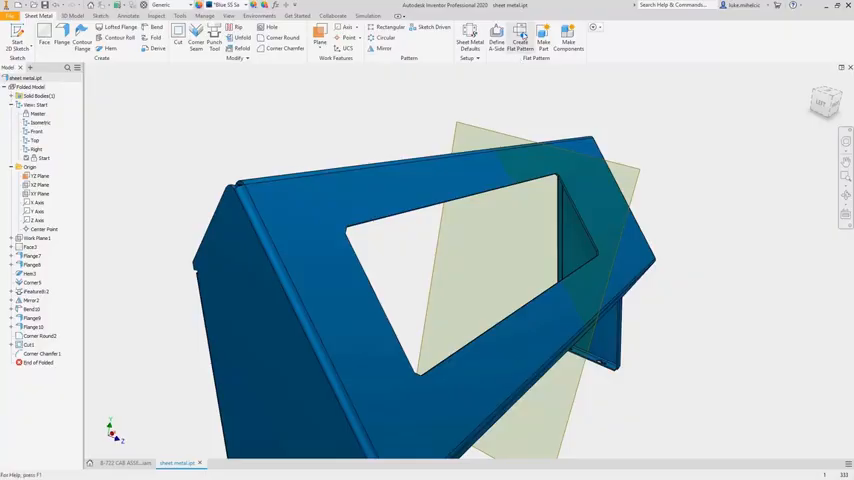
Start Replace from Content Center on the bolt to browse standard fasteners
{"action": "left_click", "coordinate": [516, 36]}
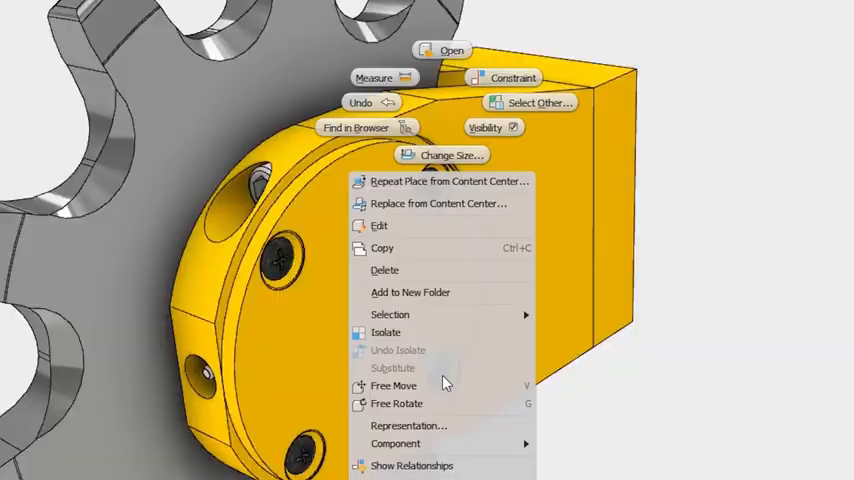
{"action": "left_click", "coordinate": [440, 204]}
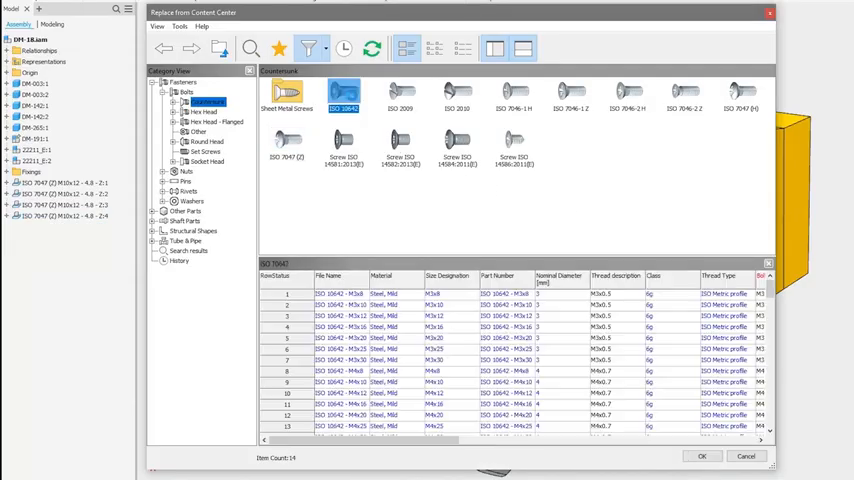